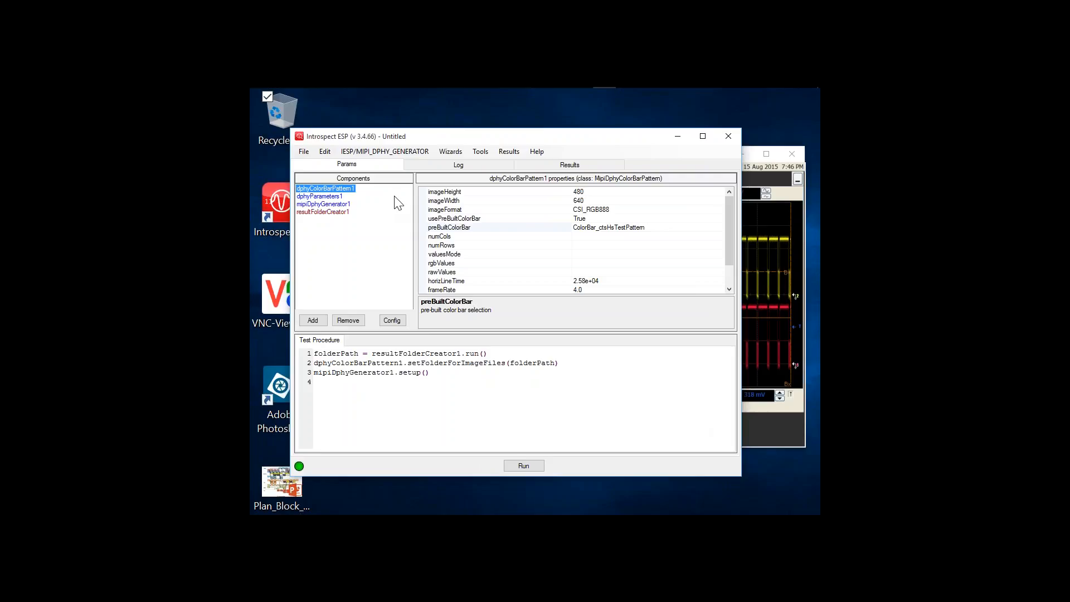
{"action": "mouse_move", "coordinate": [499, 237]}
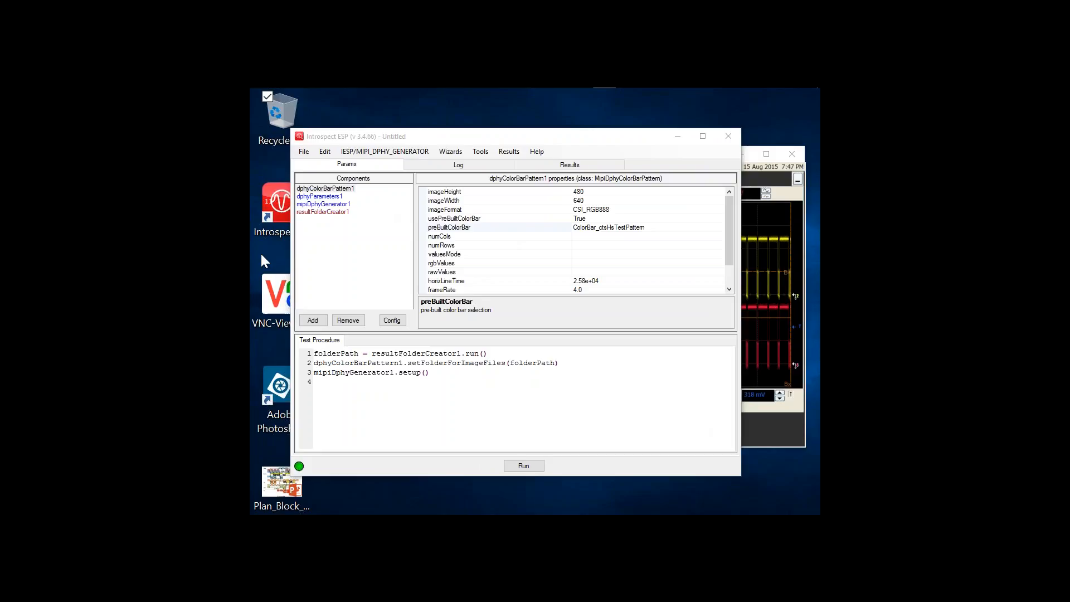
Review the generator, D-PHY parameters, colour bar pattern and resultFolderCreator1 settings.
{"action": "left_click", "coordinate": [323, 203]}
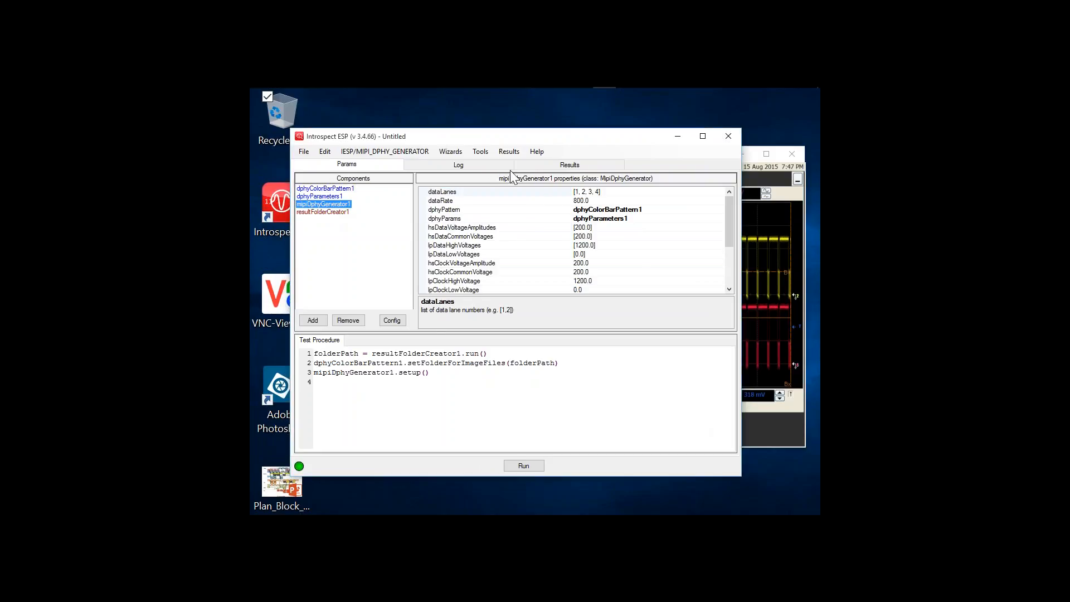
{"action": "left_click", "coordinate": [319, 197]}
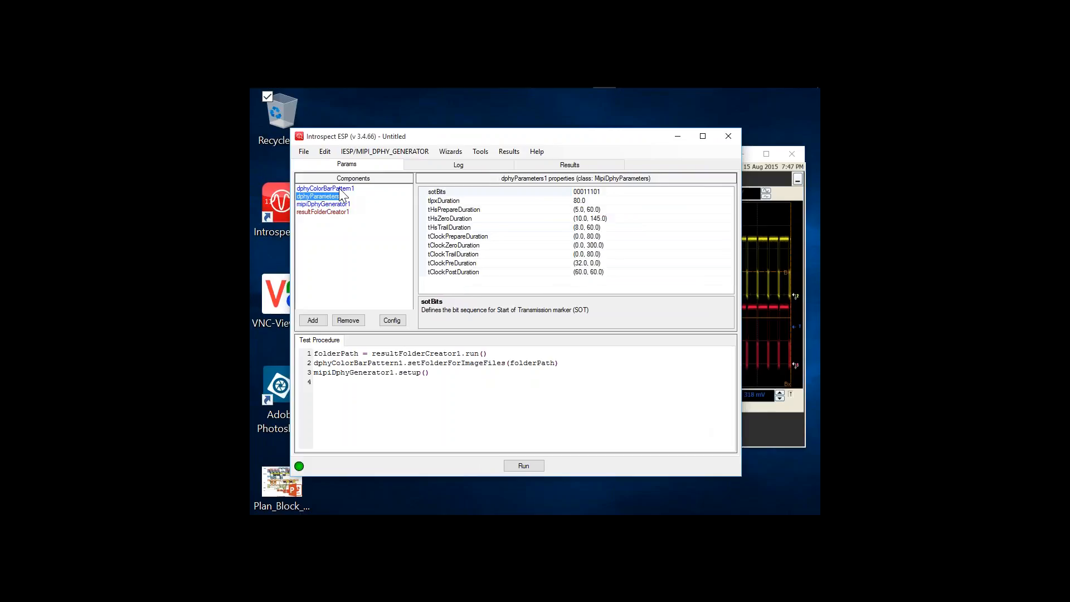
{"action": "left_click", "coordinate": [326, 189]}
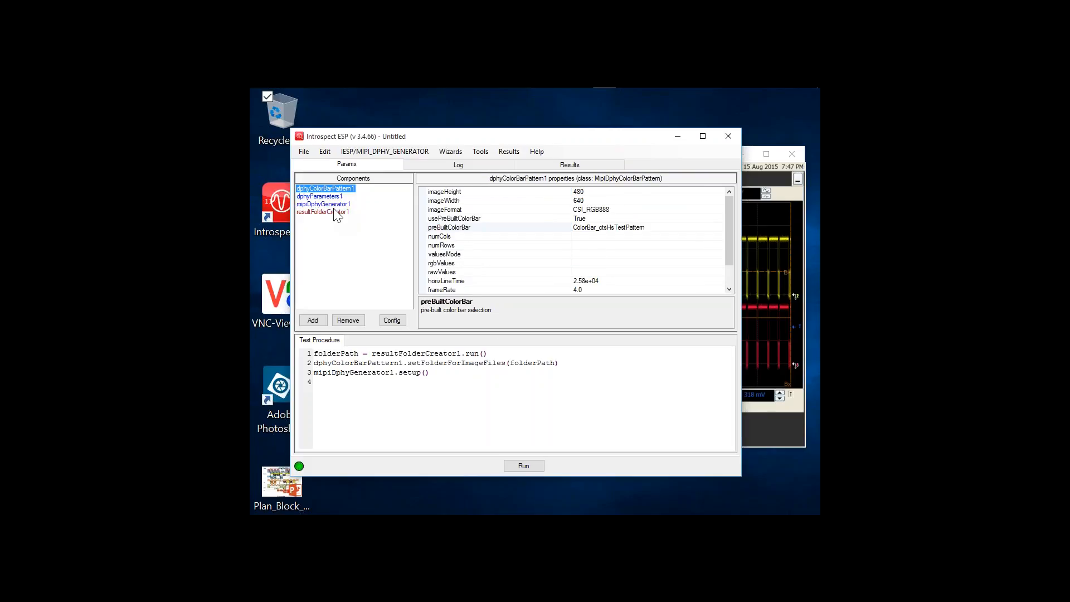
{"action": "left_click", "coordinate": [322, 211]}
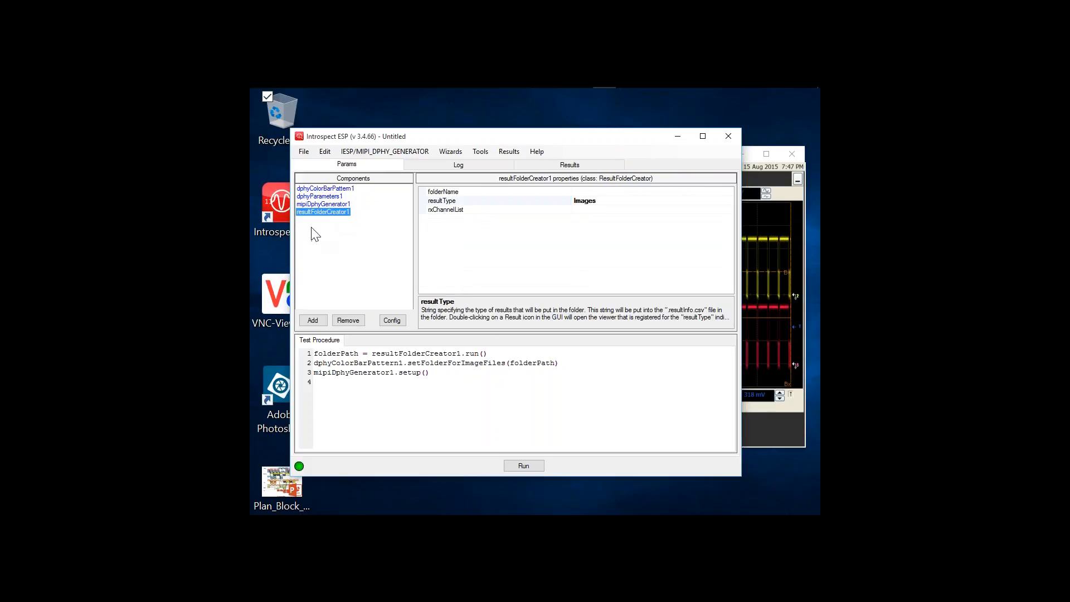
{"action": "mouse_move", "coordinate": [306, 224]}
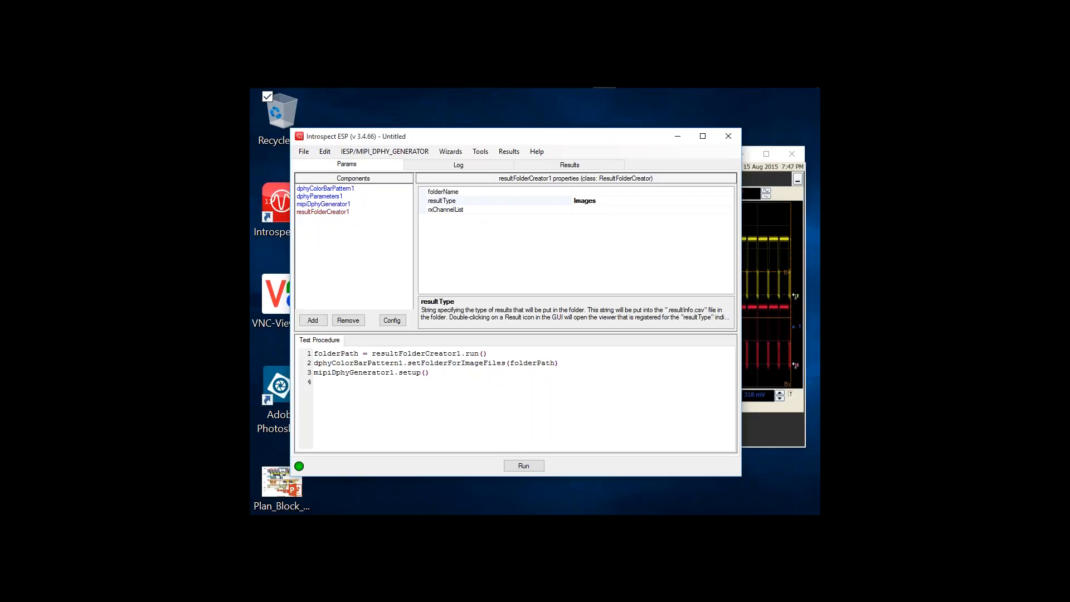
View dphyColorBarPattern1, then mipiDphyGenerator1's settings with four lanes at 800.
{"action": "left_click", "coordinate": [326, 188]}
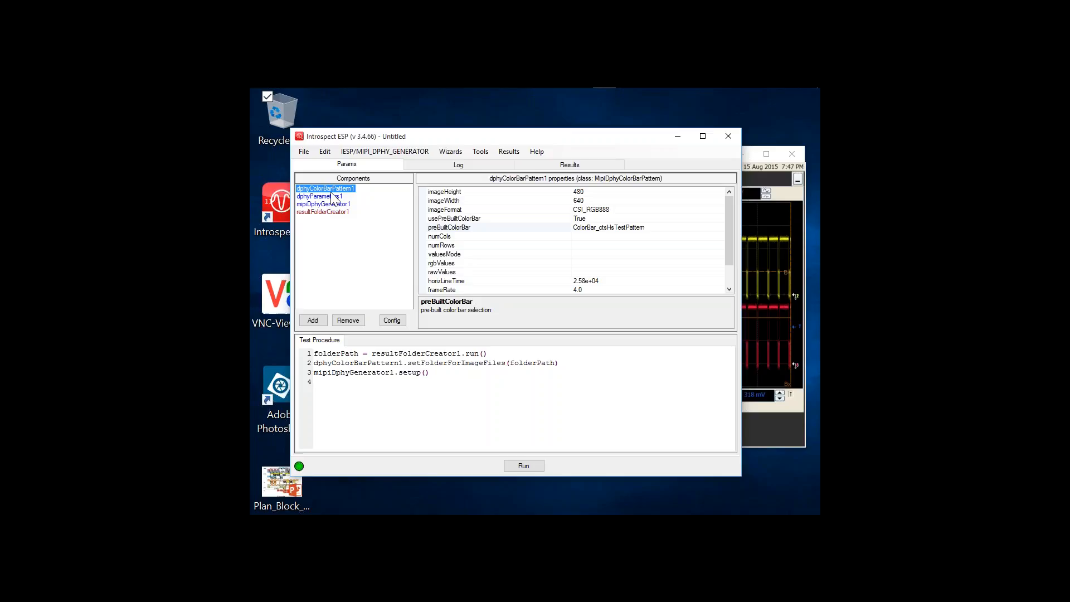
{"action": "left_click", "coordinate": [324, 204]}
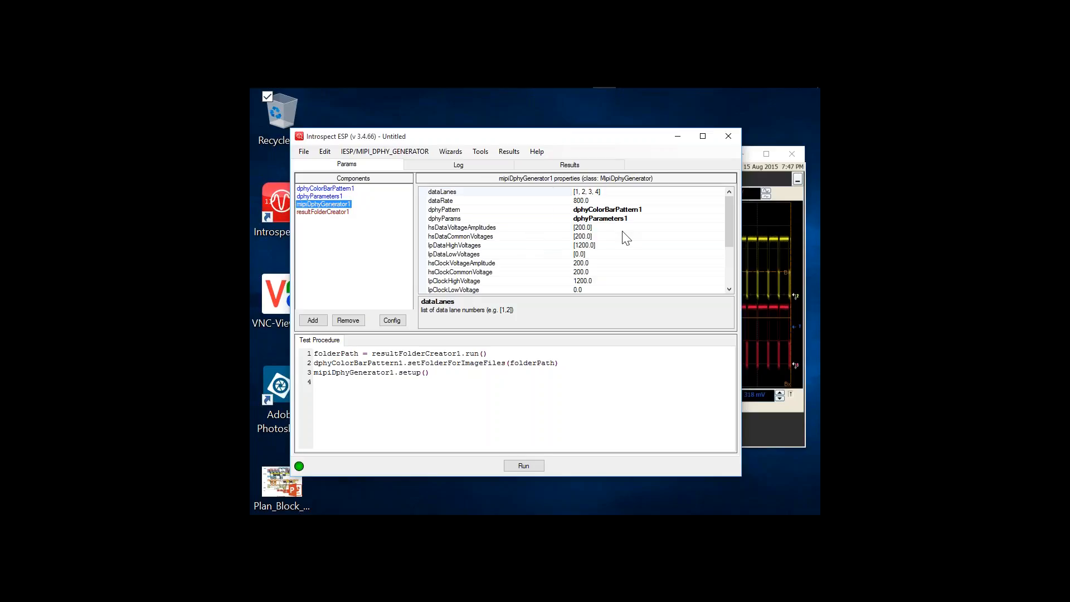
{"action": "mouse_move", "coordinate": [526, 220]}
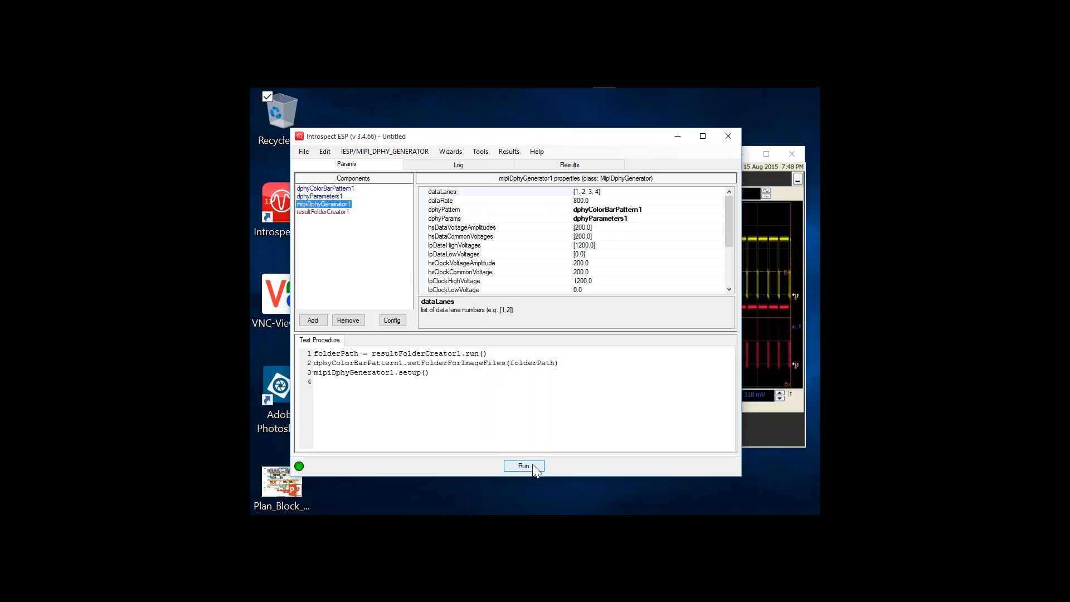
Run the test, then open resultFolderCreator1's folder via Show Folder in Results.
{"action": "left_click", "coordinate": [523, 465]}
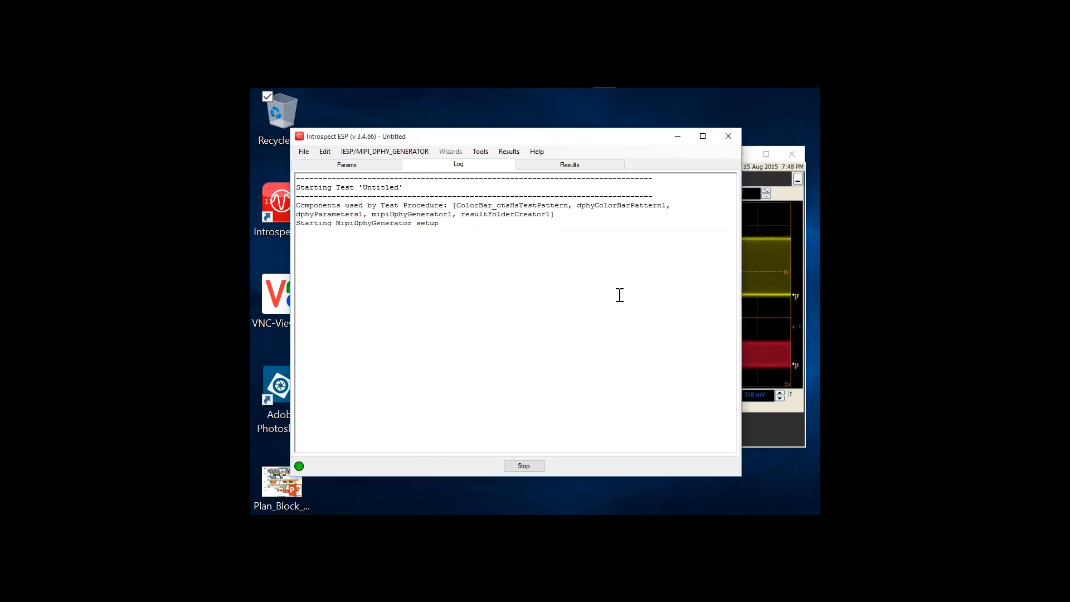
{"action": "left_click", "coordinate": [569, 163]}
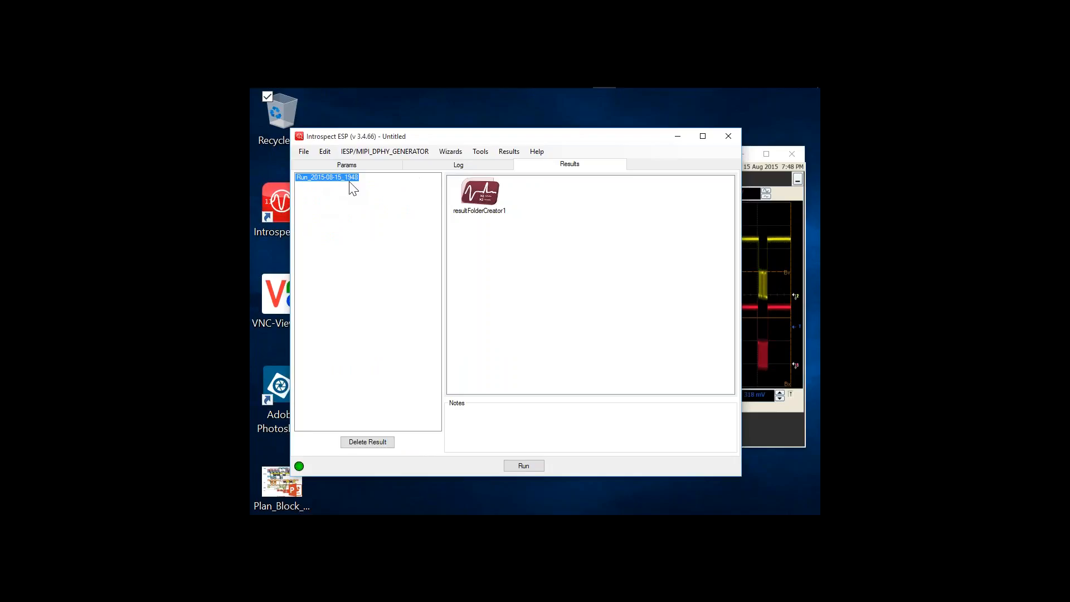
{"action": "right_click", "coordinate": [479, 193]}
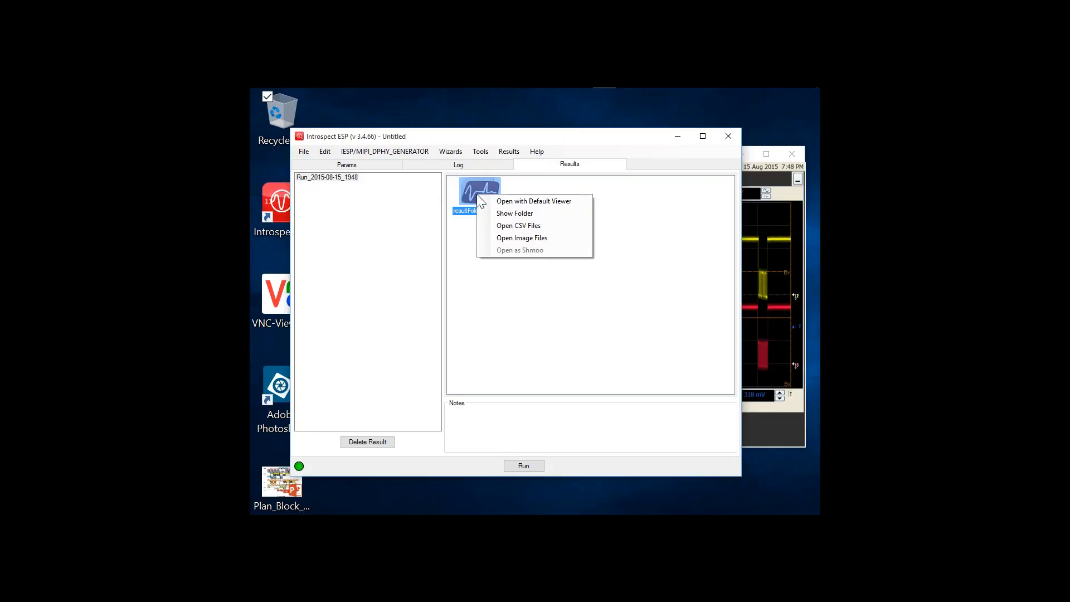
{"action": "left_click", "coordinate": [514, 213]}
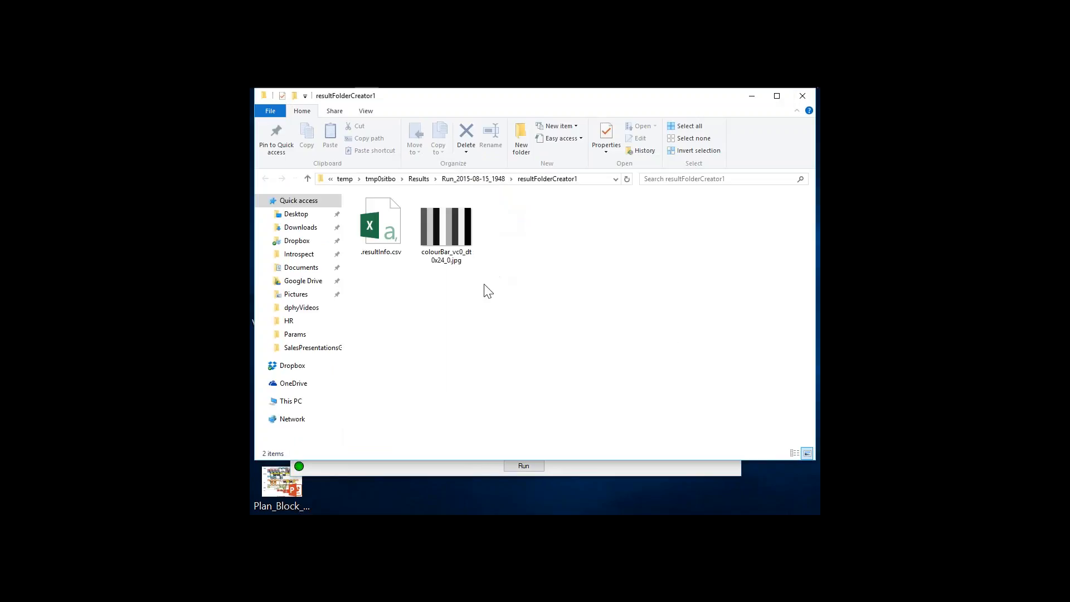
{"action": "right_click", "coordinate": [446, 226]}
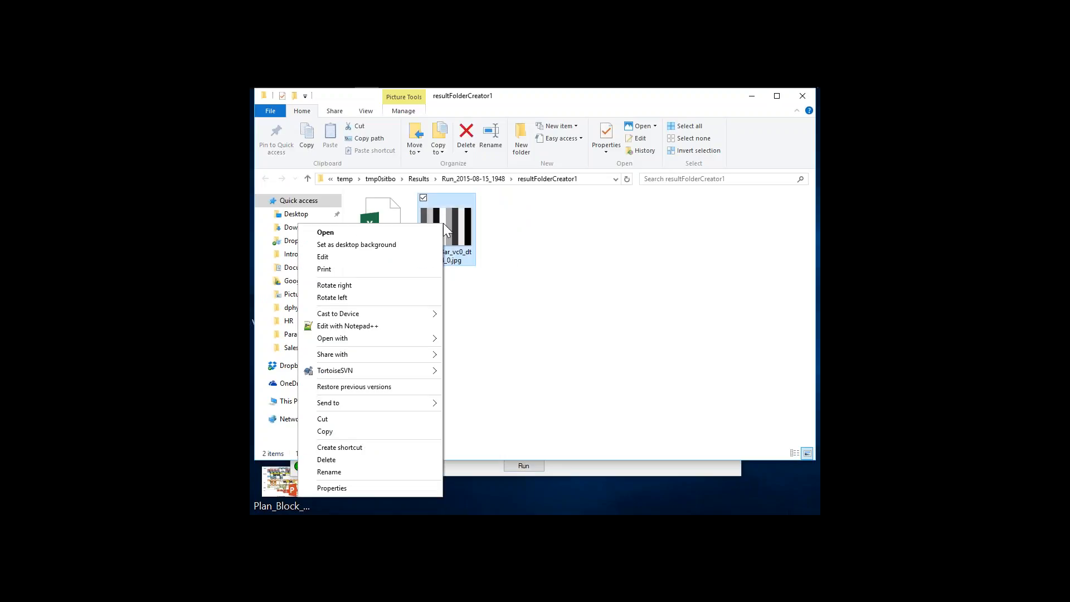
{"action": "left_click", "coordinate": [331, 487]}
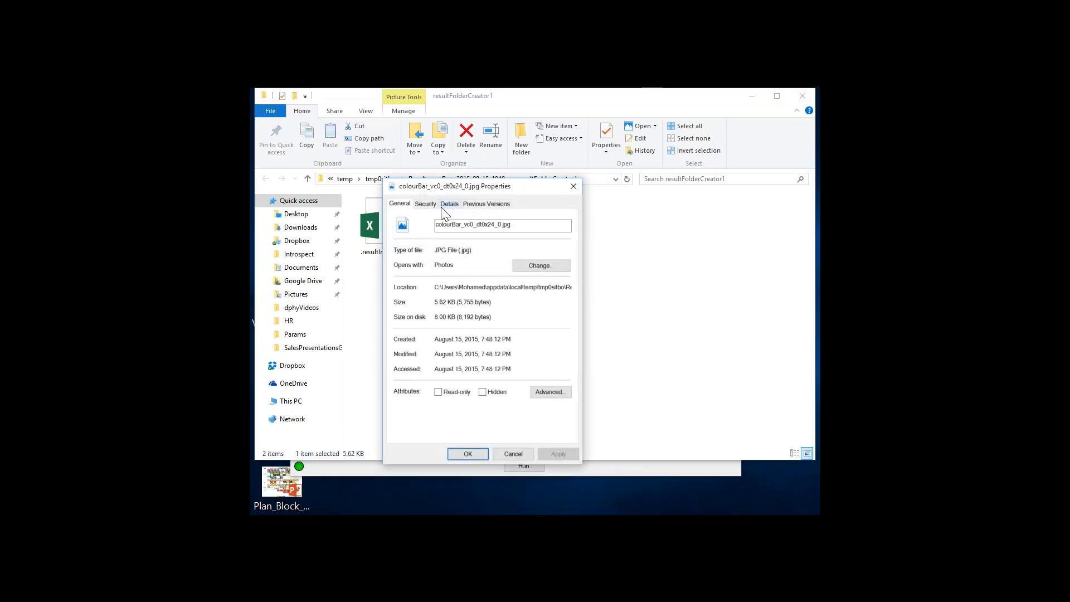
{"action": "left_click", "coordinate": [449, 203]}
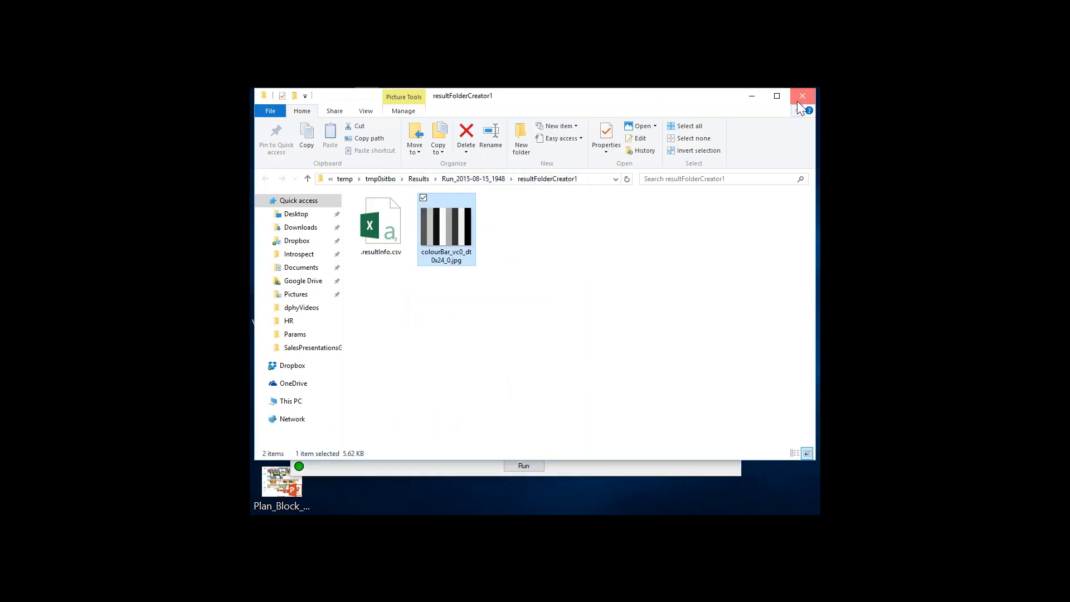
Close the result folder and set preBuiltColorBar to ColorBar_verticalRainbow.
{"action": "left_click", "coordinate": [802, 96]}
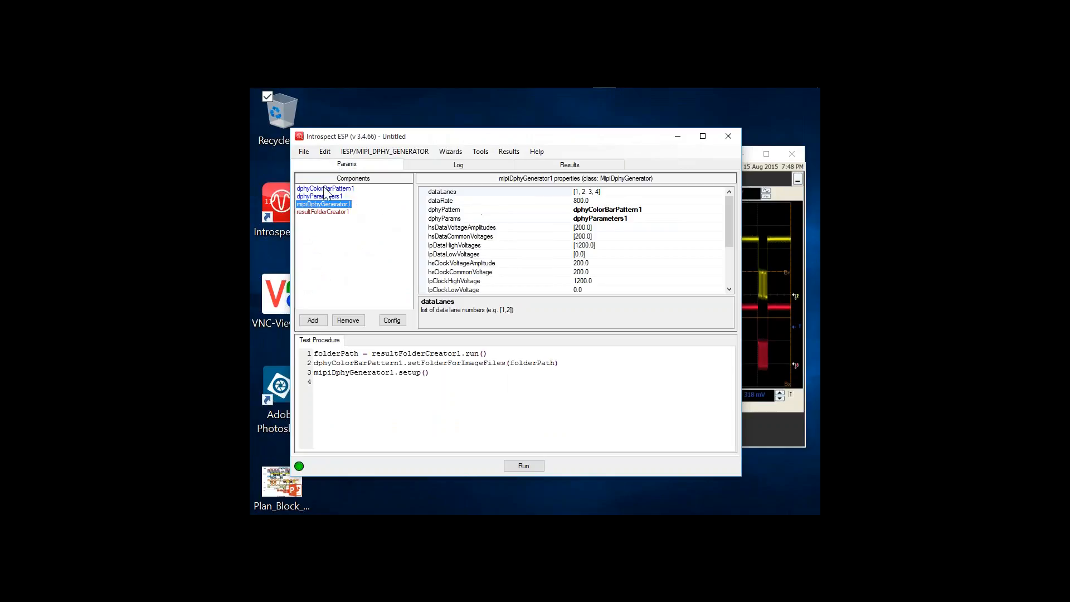
{"action": "left_click", "coordinate": [325, 189]}
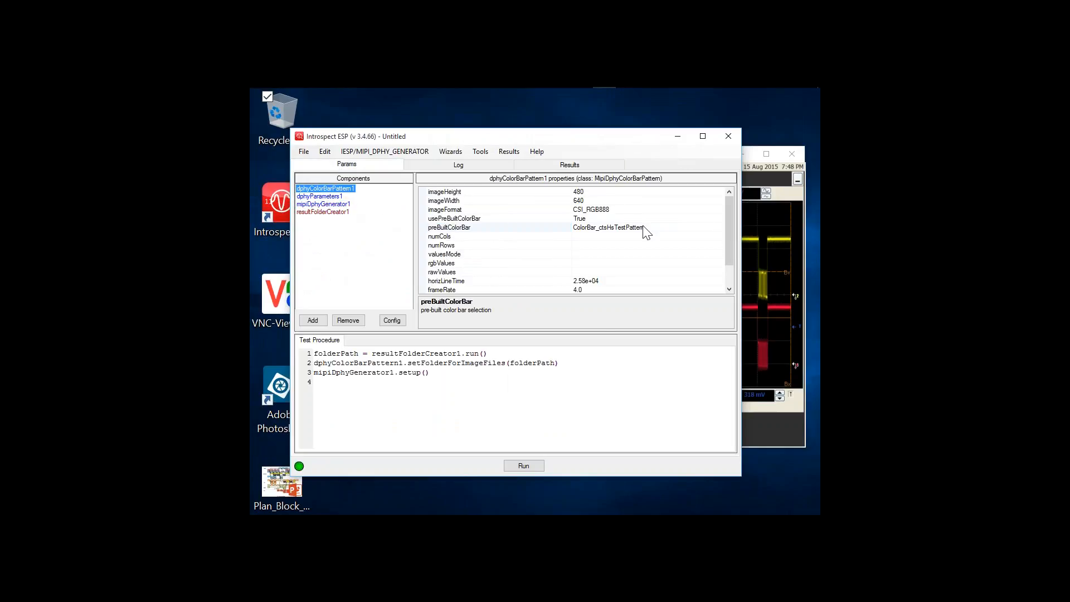
{"action": "left_click", "coordinate": [718, 228]}
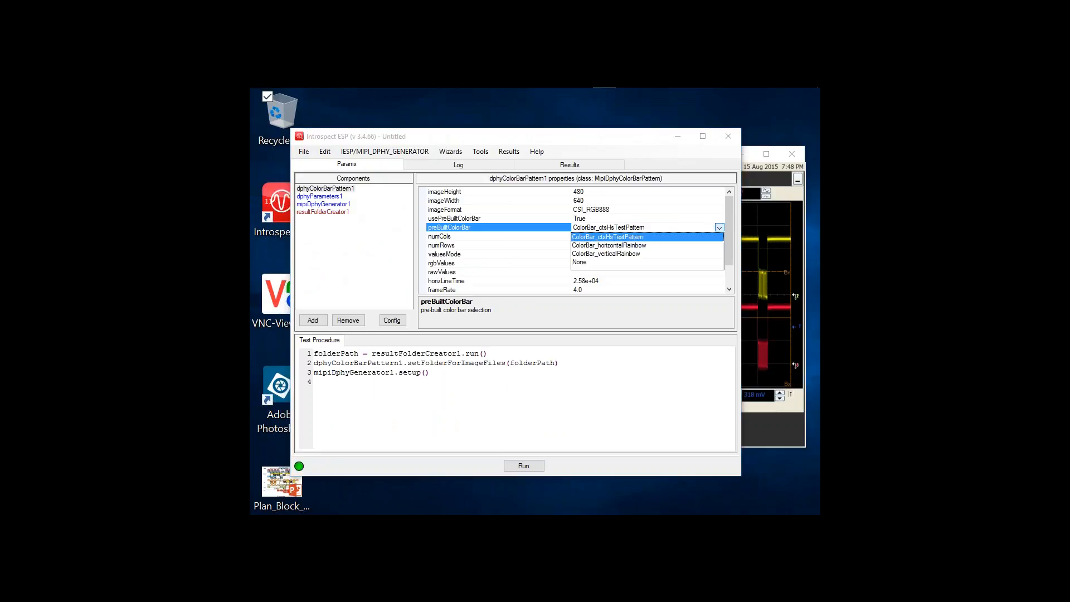
{"action": "left_click", "coordinate": [608, 246]}
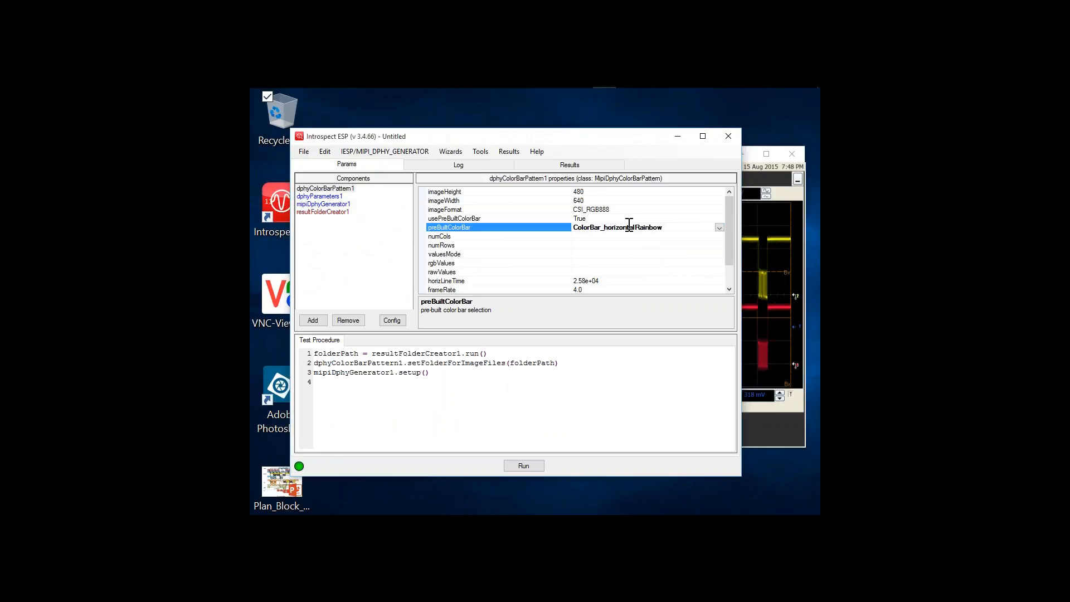
{"action": "left_click", "coordinate": [719, 227]}
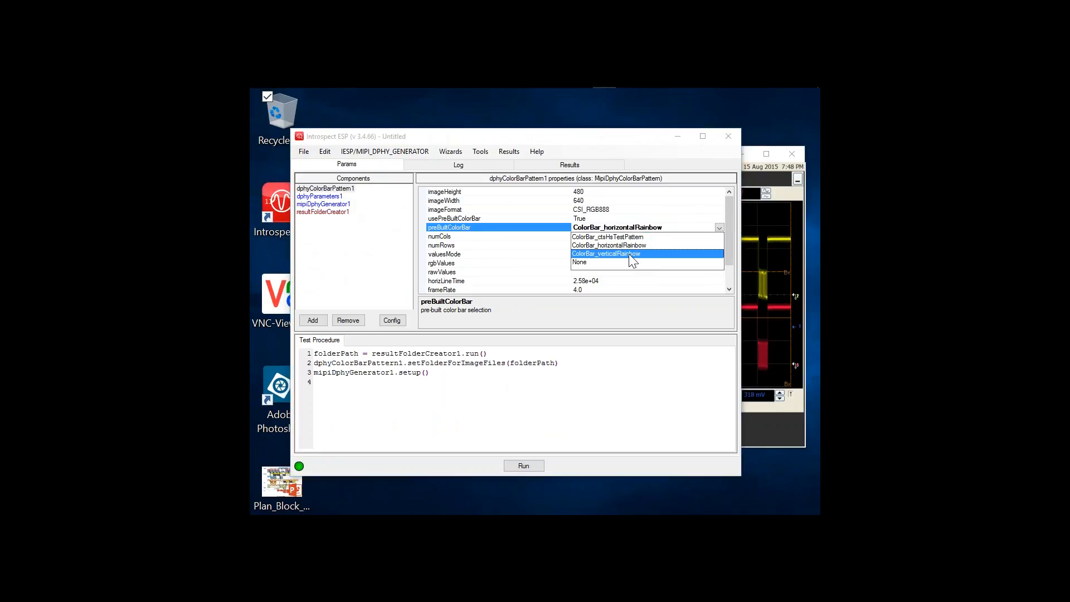
{"action": "left_click", "coordinate": [605, 253]}
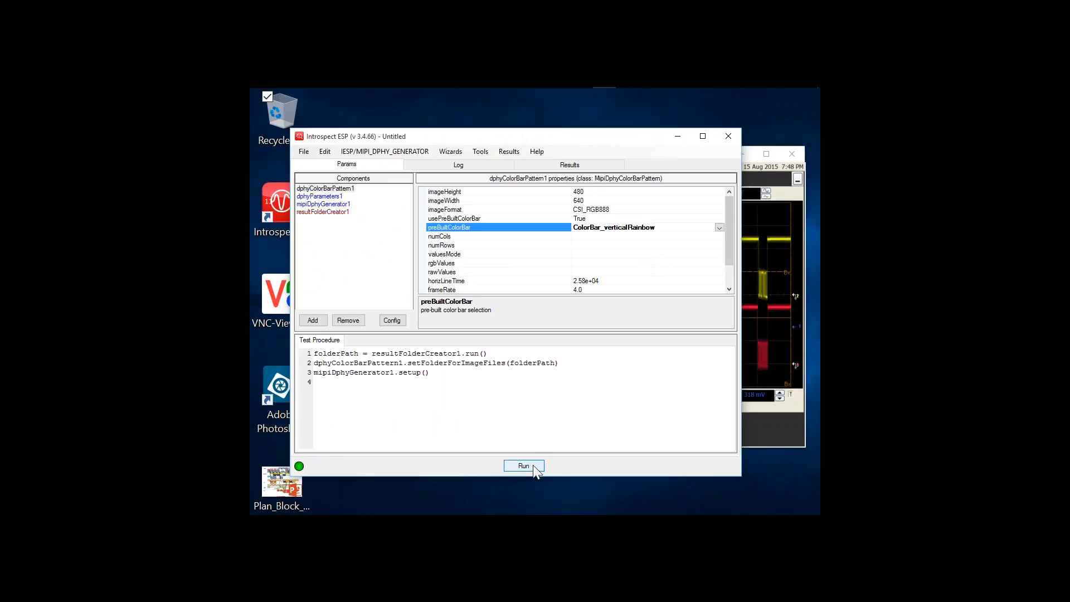
Run the rainbow-pattern test and view the vertical rainbow bars in Results.
{"action": "left_click", "coordinate": [524, 465]}
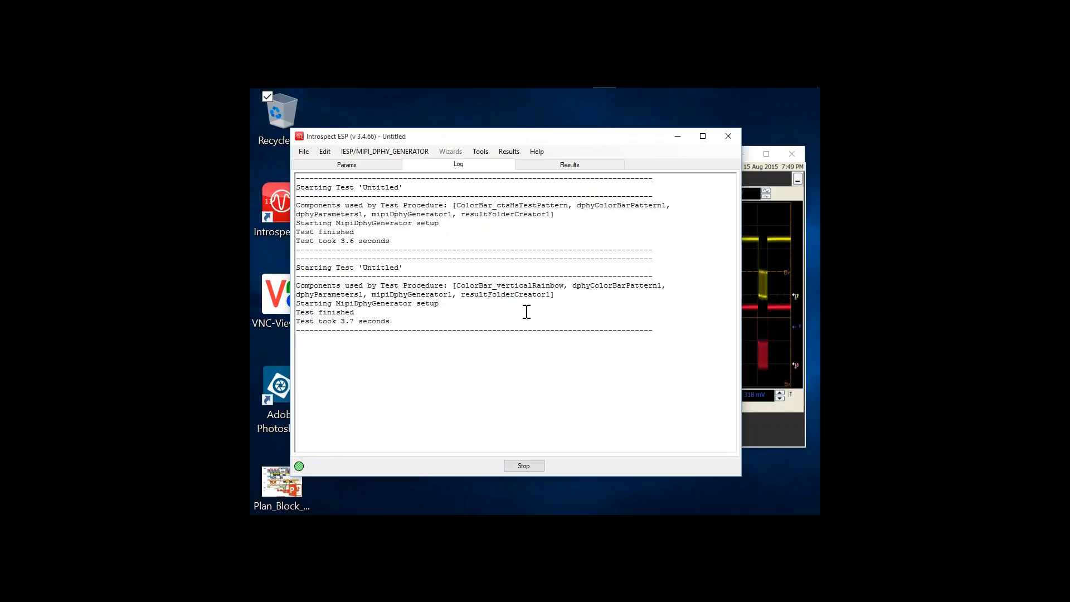
{"action": "left_click", "coordinate": [568, 164]}
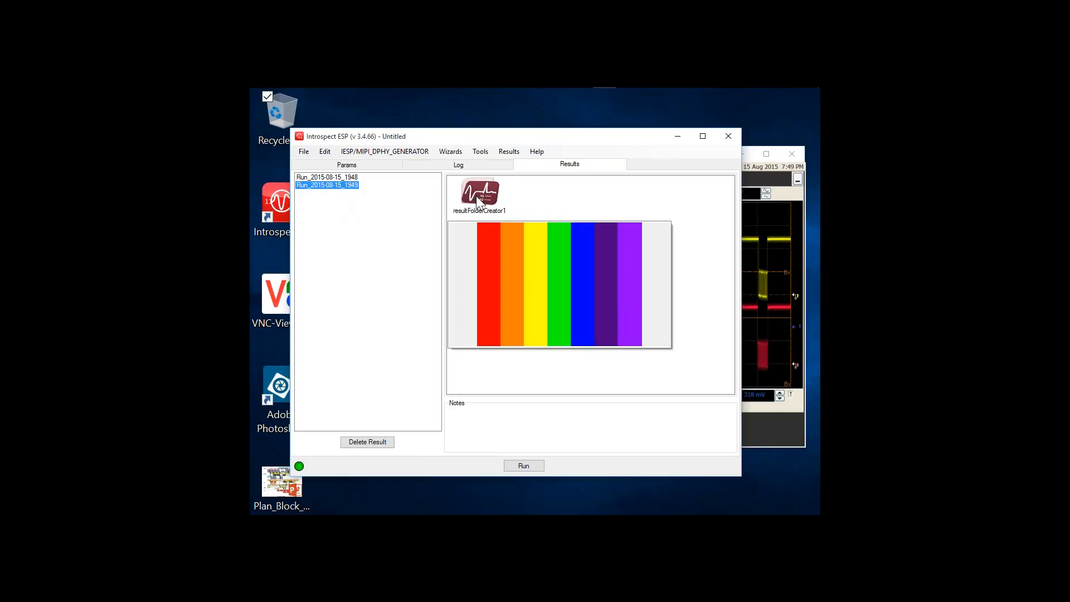
Switch to the Params tab to see the colour bar pattern's properties again.
{"action": "left_click", "coordinate": [346, 164]}
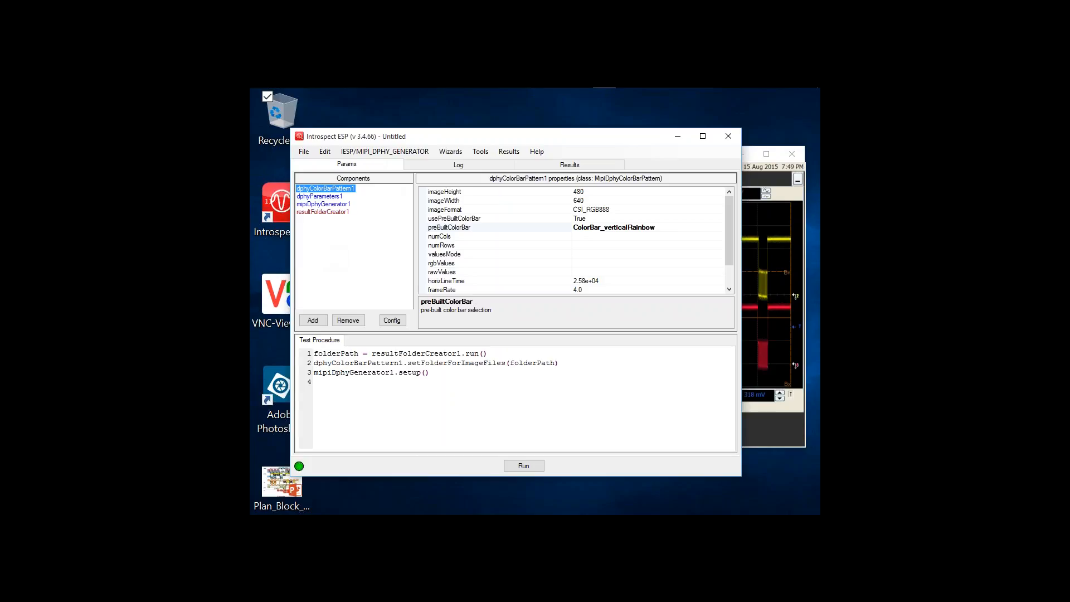
{"action": "mouse_move", "coordinate": [276, 172]}
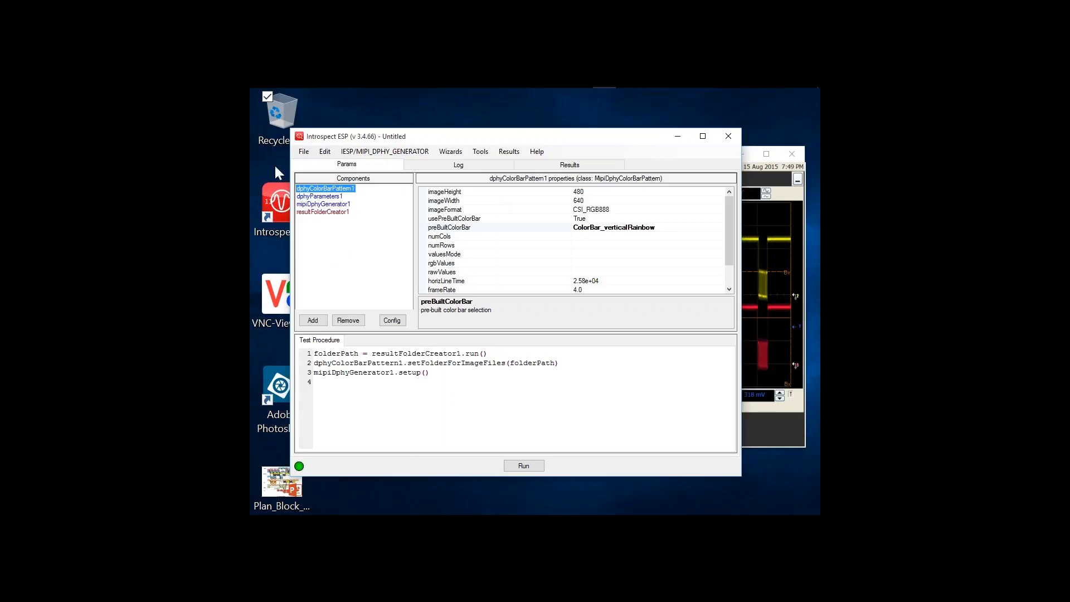